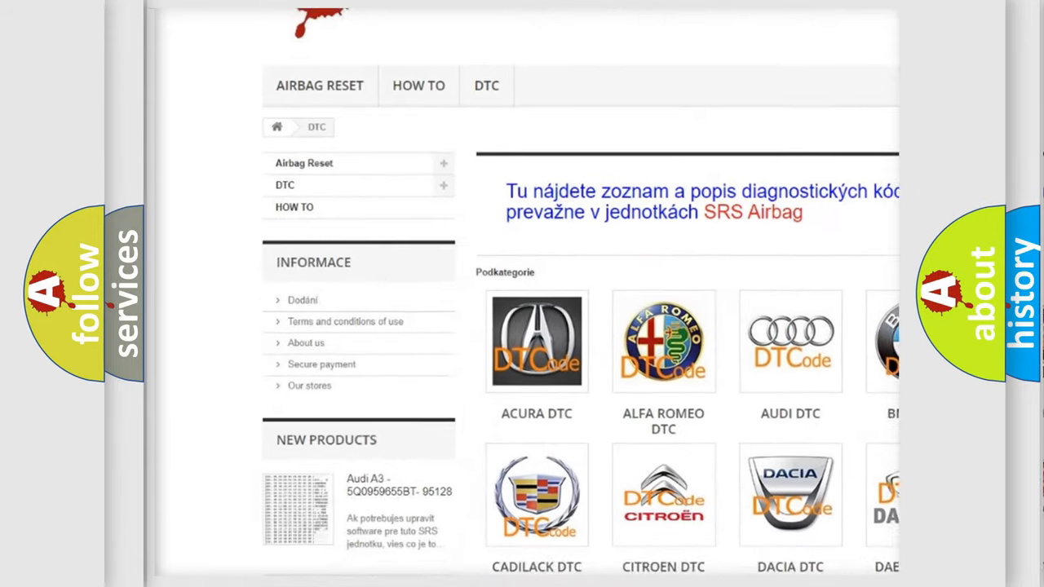
pyautogui.scroll(-3)
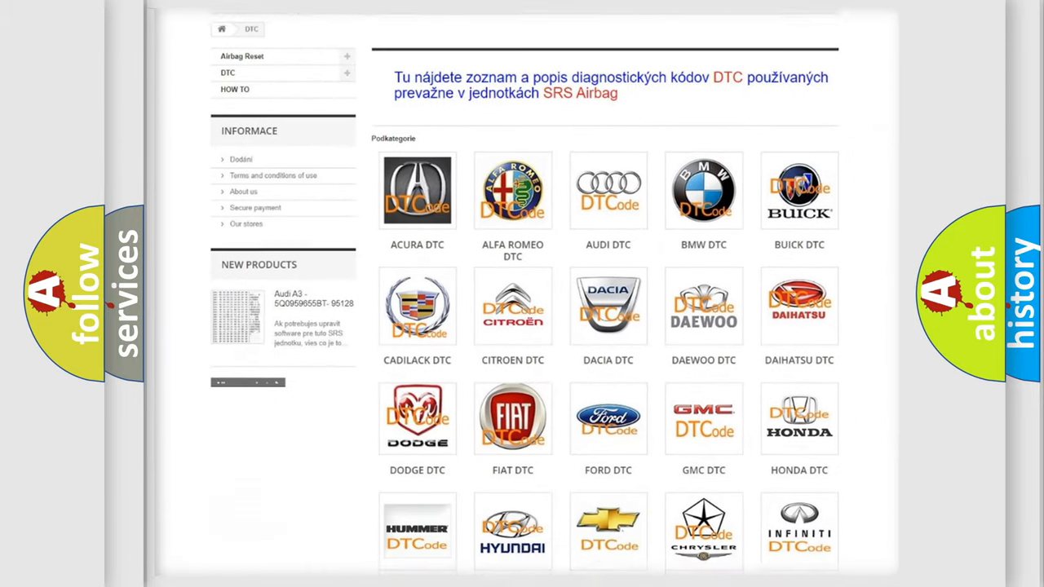
pyautogui.scroll(-3)
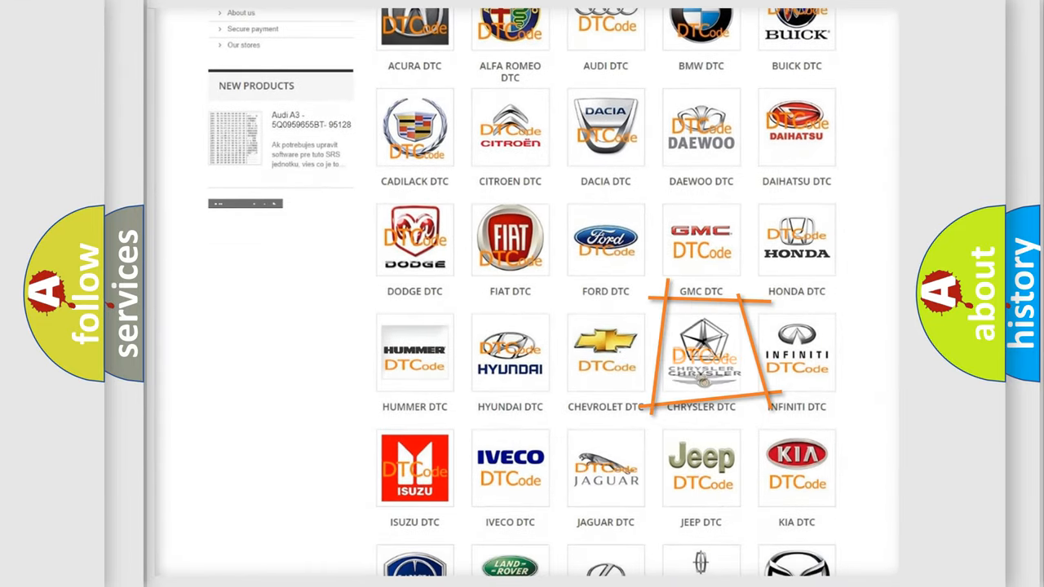